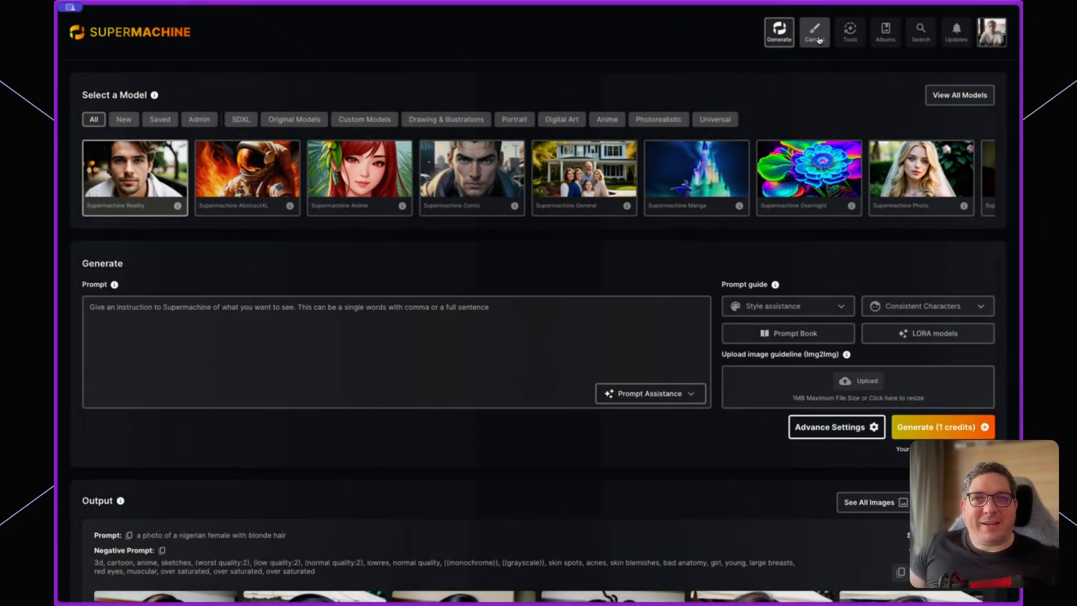
Step: Switch to the Canvas workspace and reset it to a blank drawing area
left_click(814, 31)
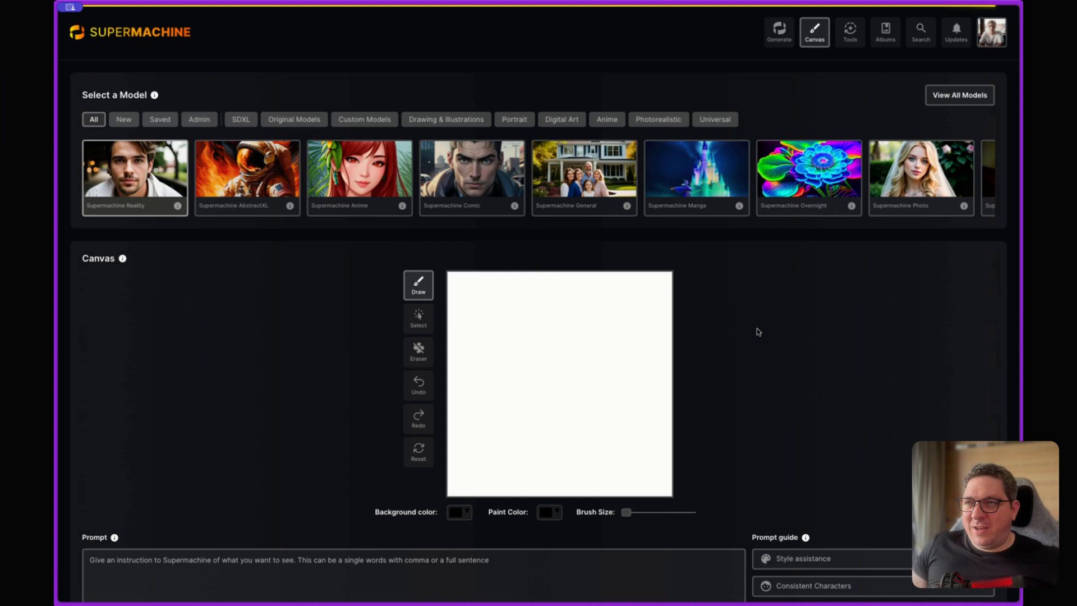
scroll("down", 3)
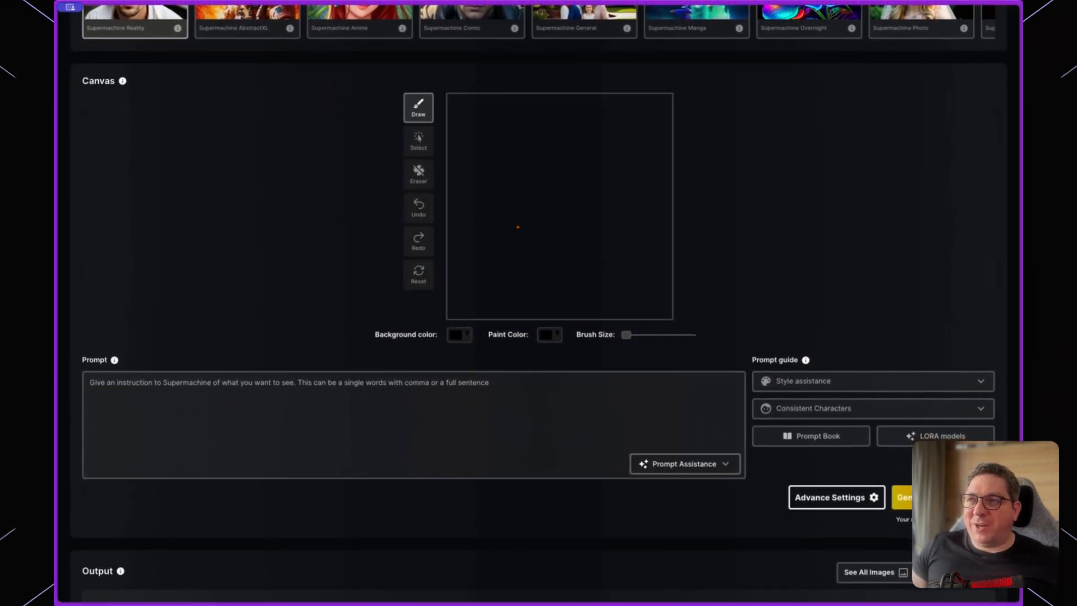
mouse_move(388, 153)
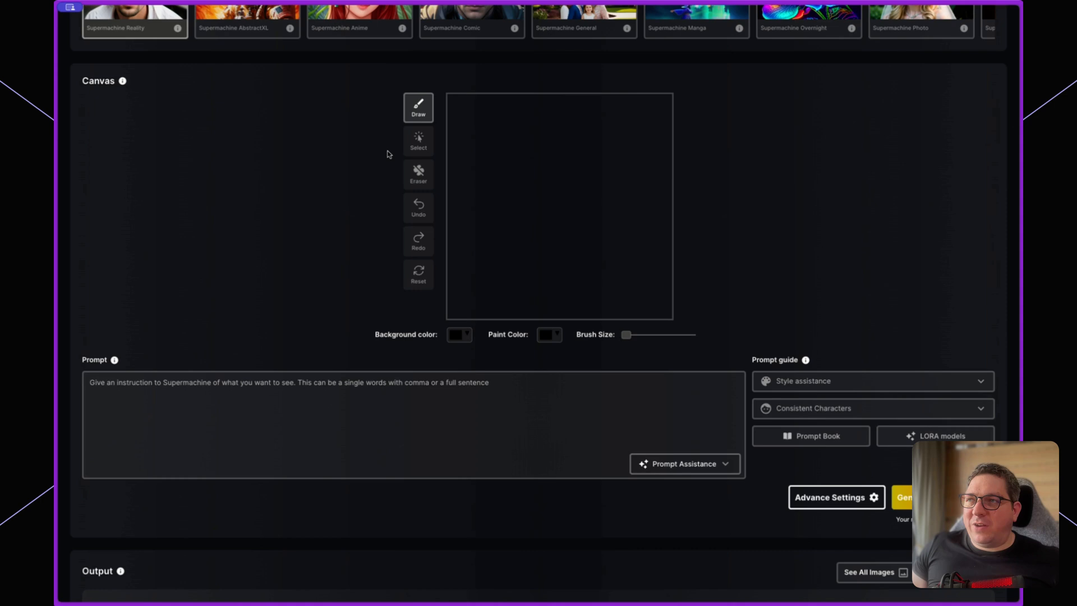
mouse_move(417, 207)
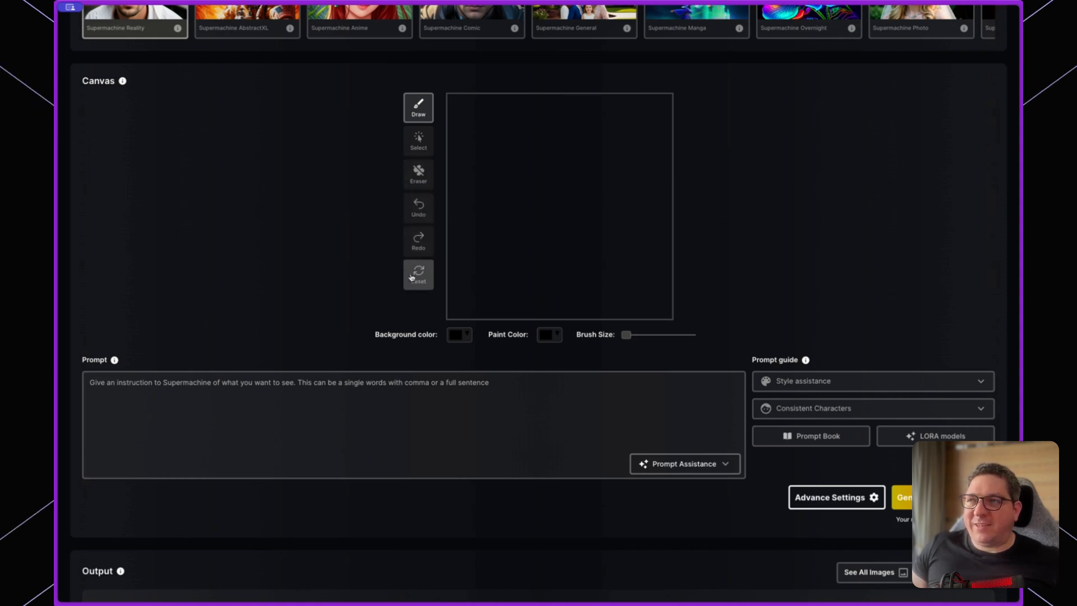
left_click(417, 274)
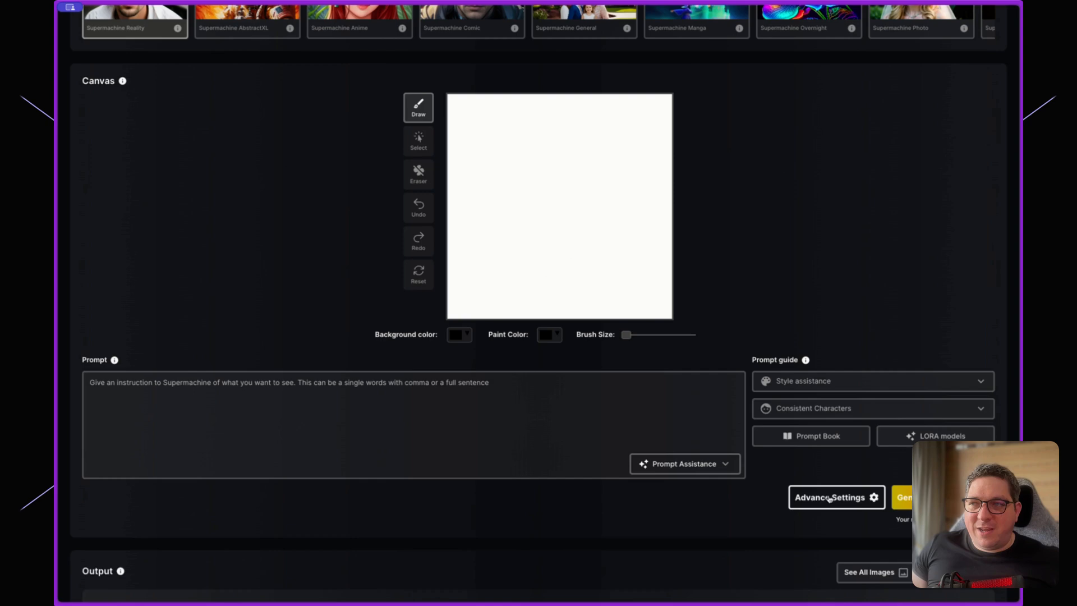
Step: Reveal Advance Settings, set Image Ratio to Portrait (3:4), and return to the canvas
left_click(836, 497)
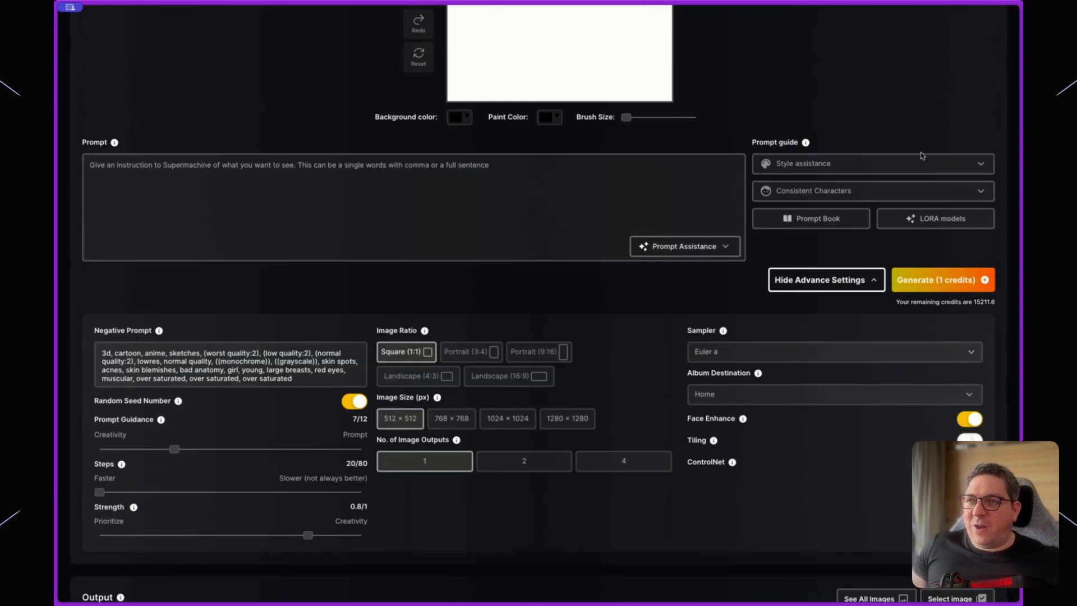
scroll("up", 3)
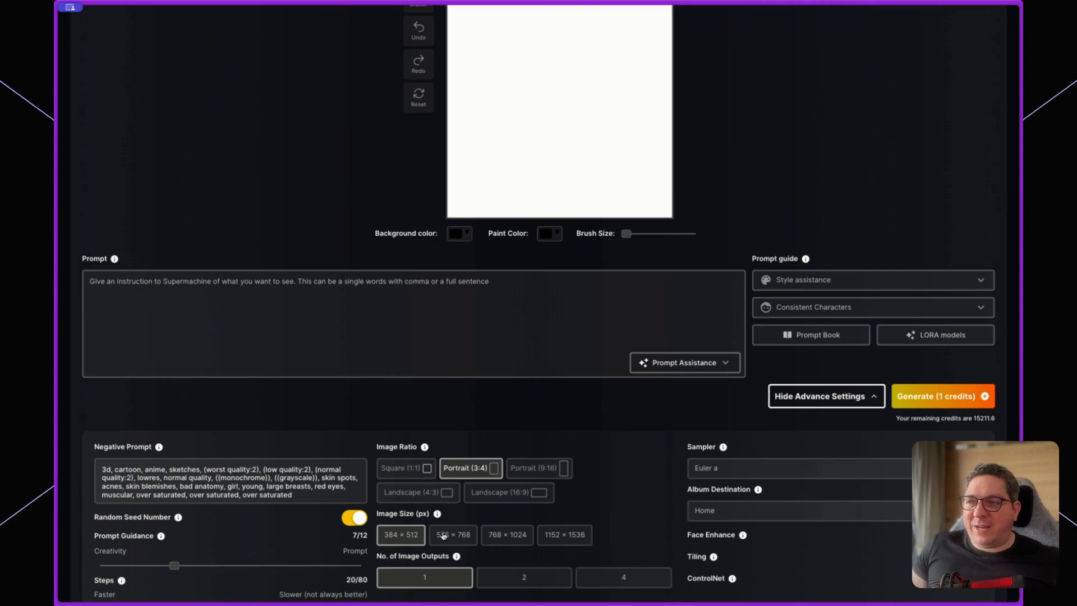
scroll("up", 3)
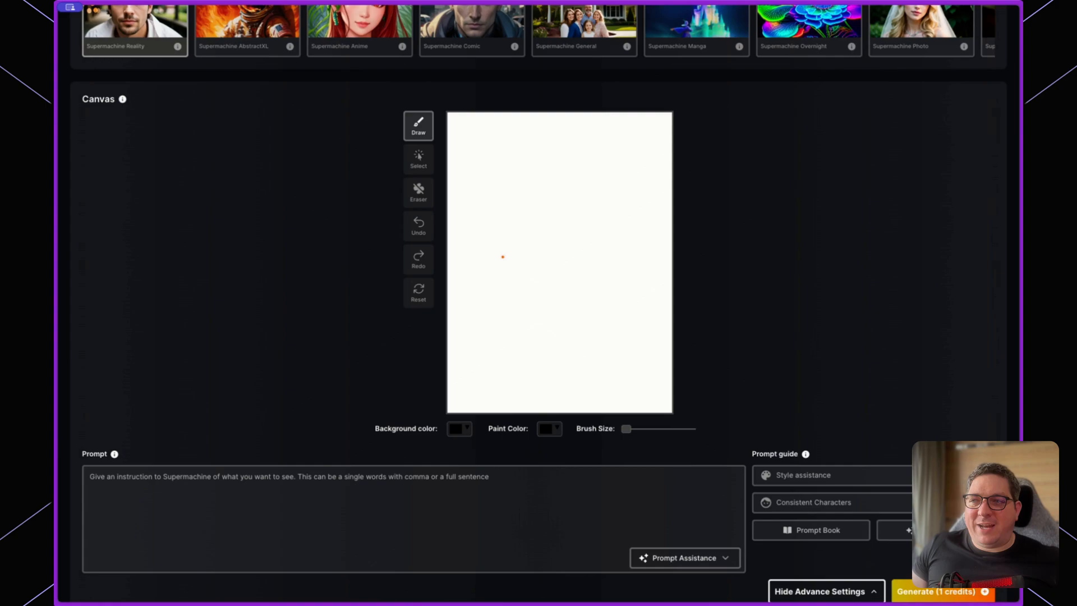
Step: Send the green patterned top portrait from the Output gallery to the canvas
scroll("down", 3)
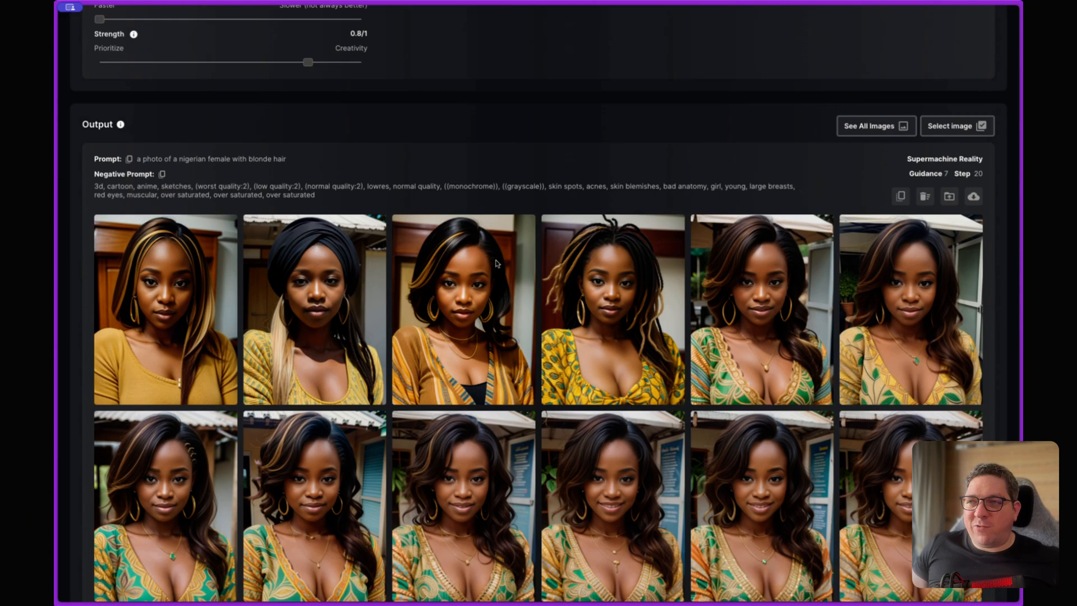
scroll("down", 3)
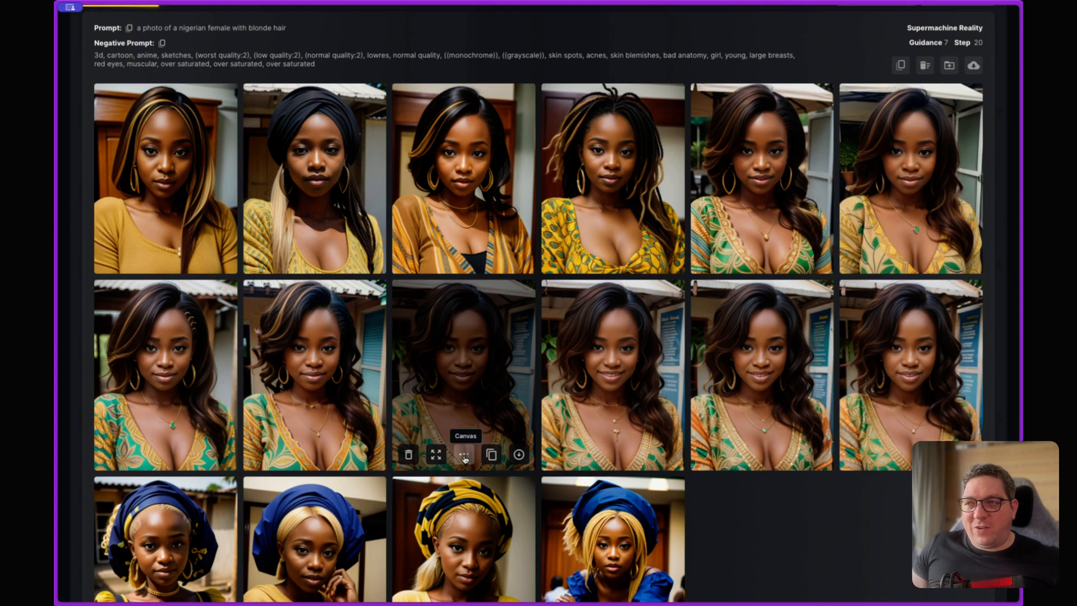
left_click(463, 454)
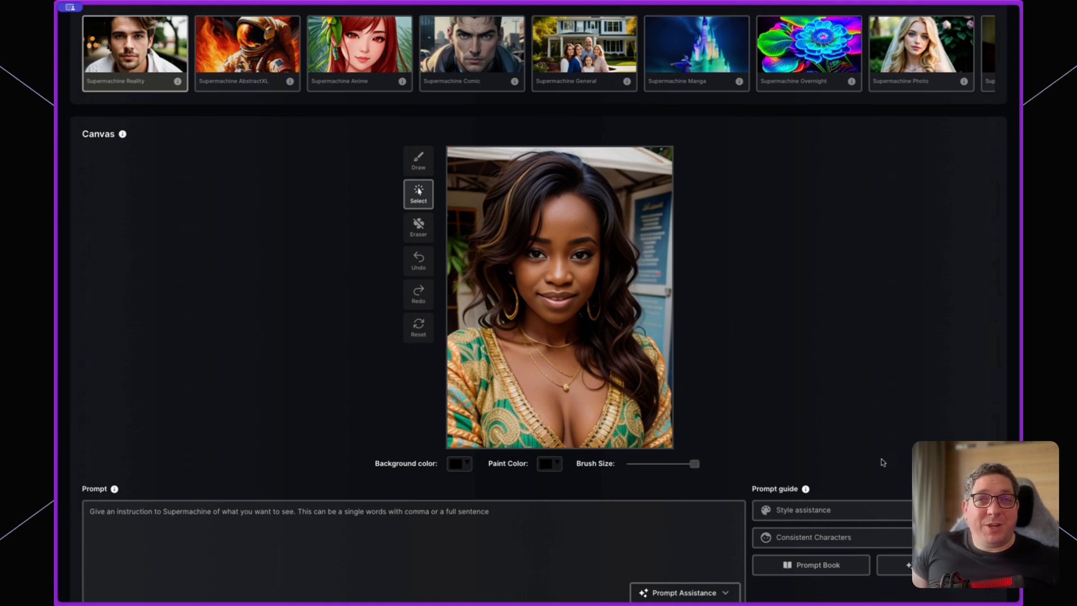
mouse_move(443, 210)
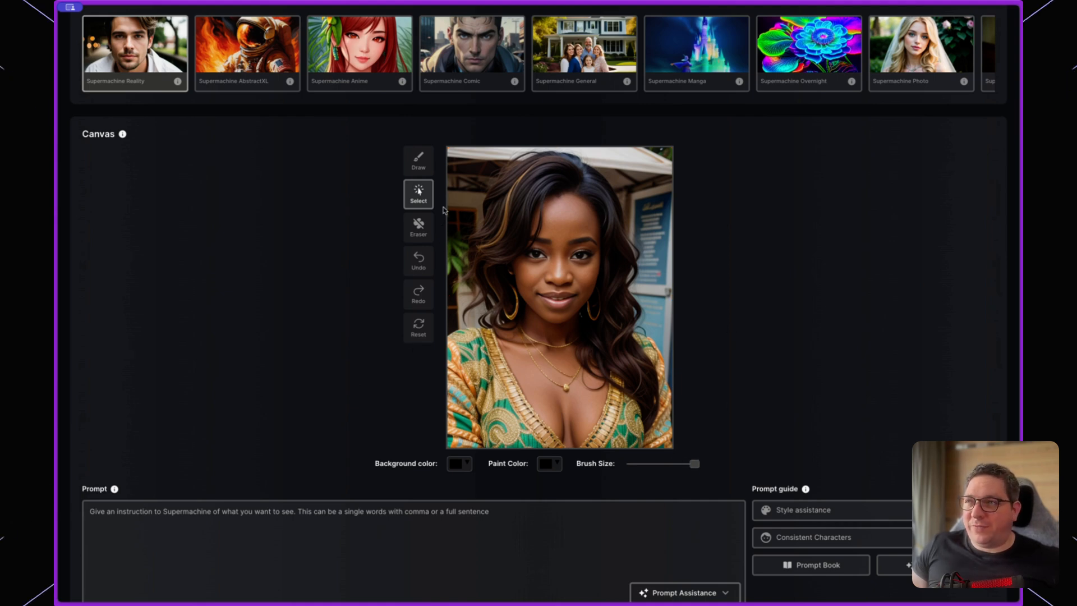
Step: Erase the portrait below the woman's chin with the Eraser tool
left_click(418, 227)
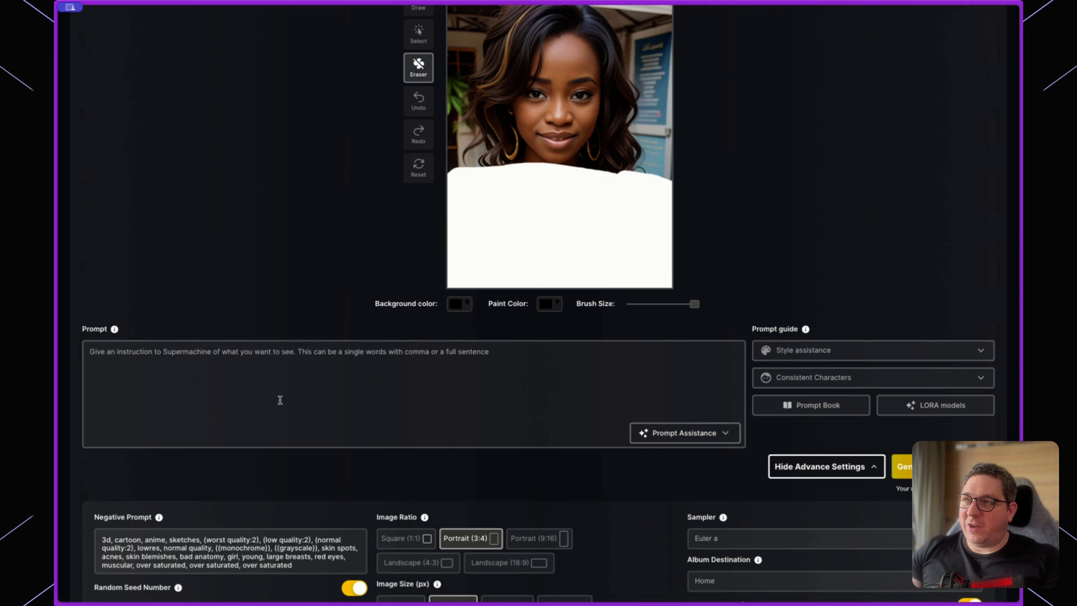
Step: Enter prompt 'photo of a Nigerian female wearing a snow jacket, full portrait, professional photography, masterpiece, stunning'
type("photo of a BN")
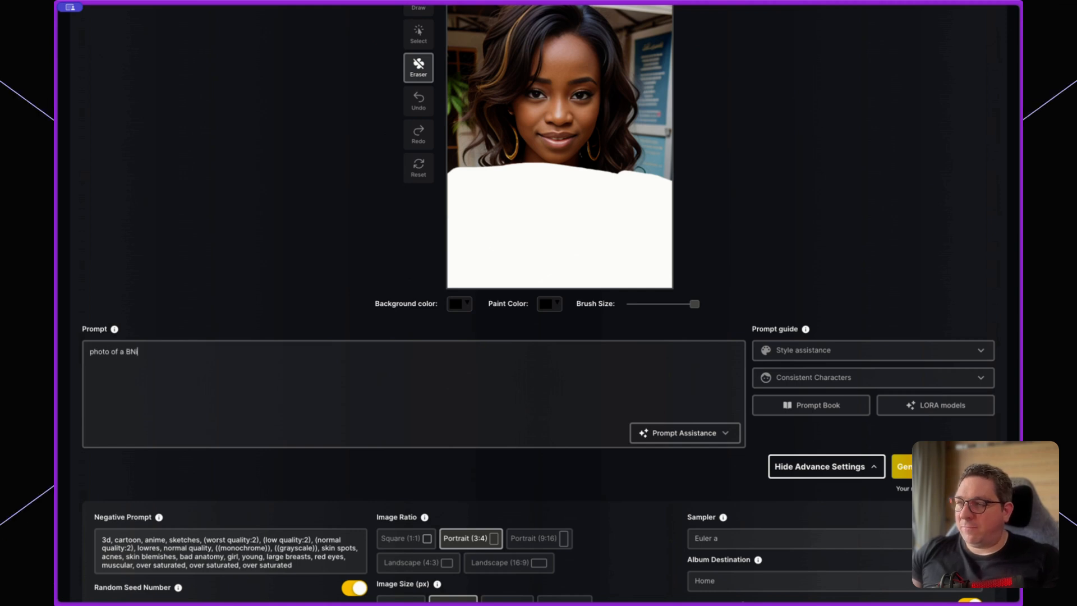
type("igerian female")
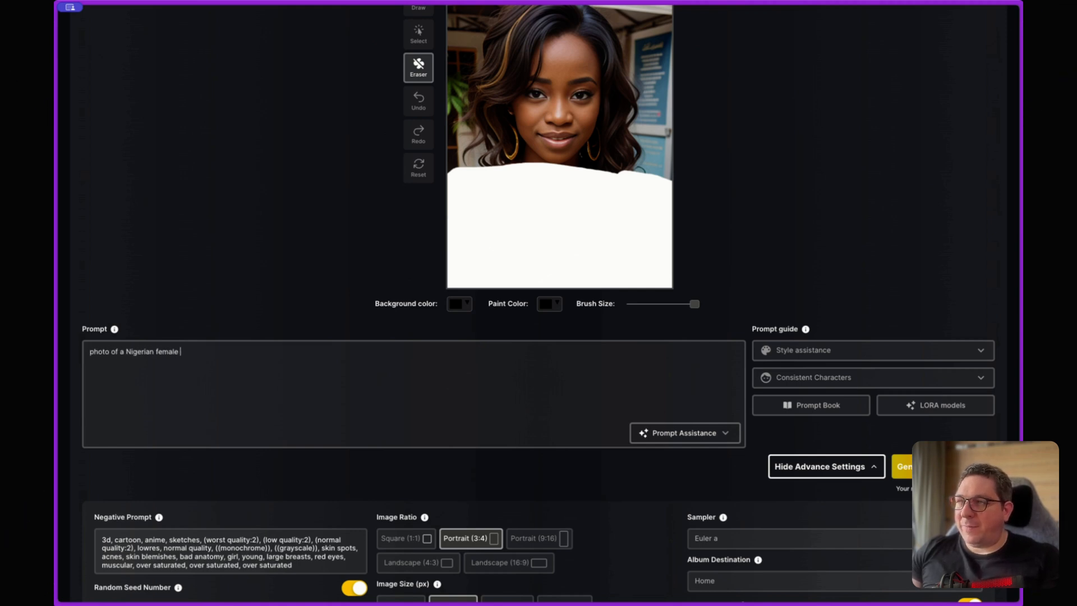
type("wearing a")
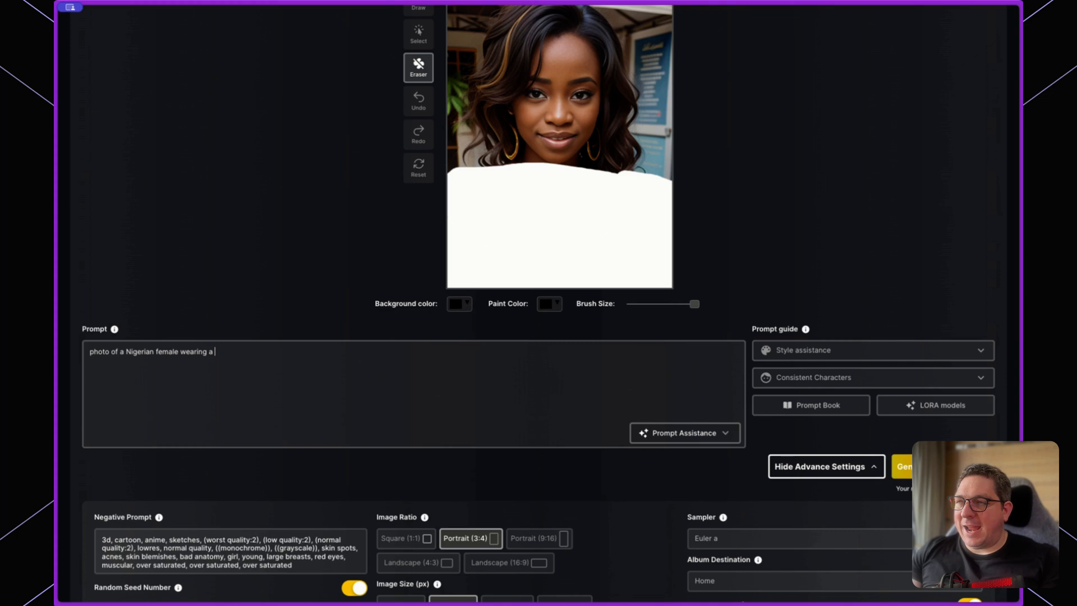
type("snow jacket, full p")
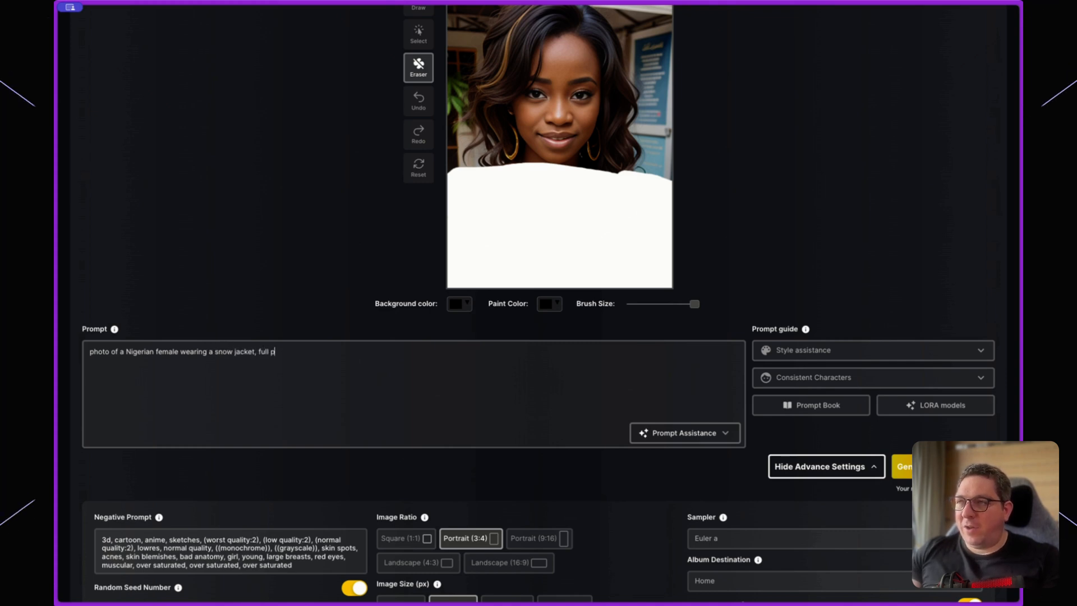
type("ortrait, profes")
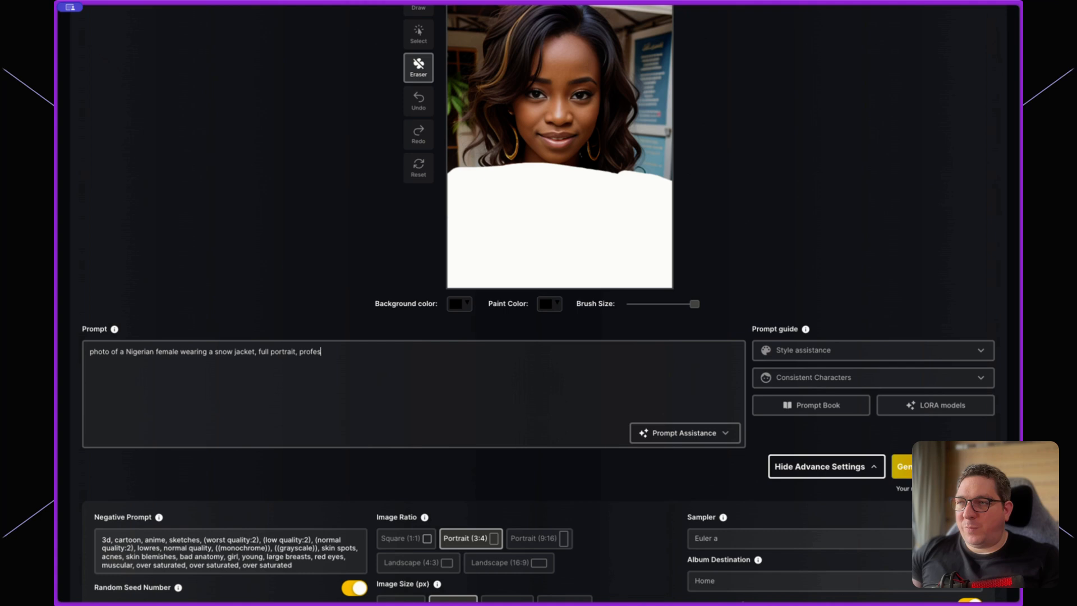
type("sional photography, masterp")
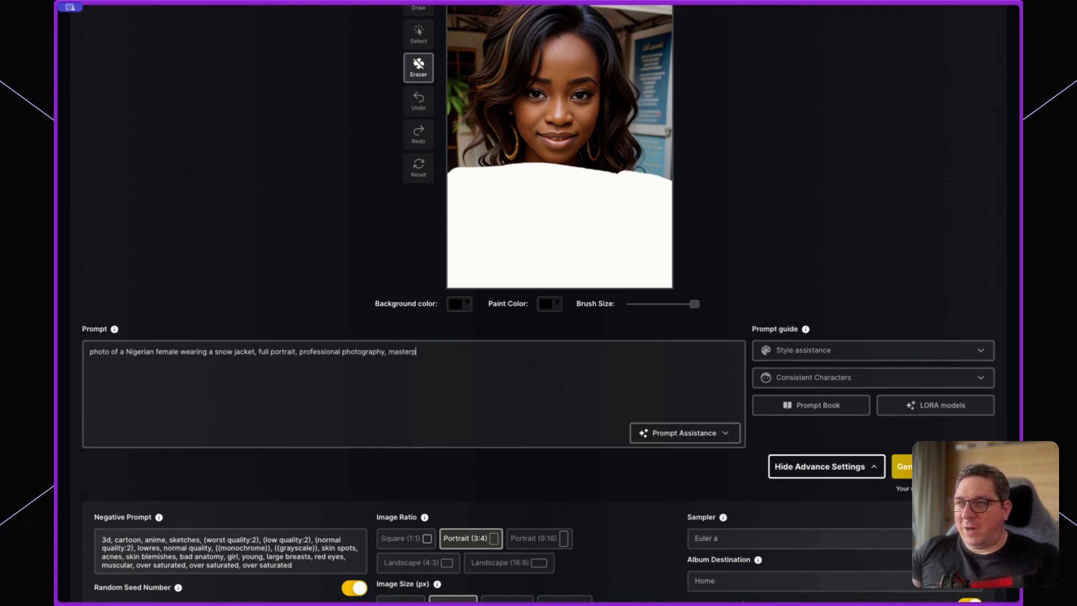
type("iece, stunning")
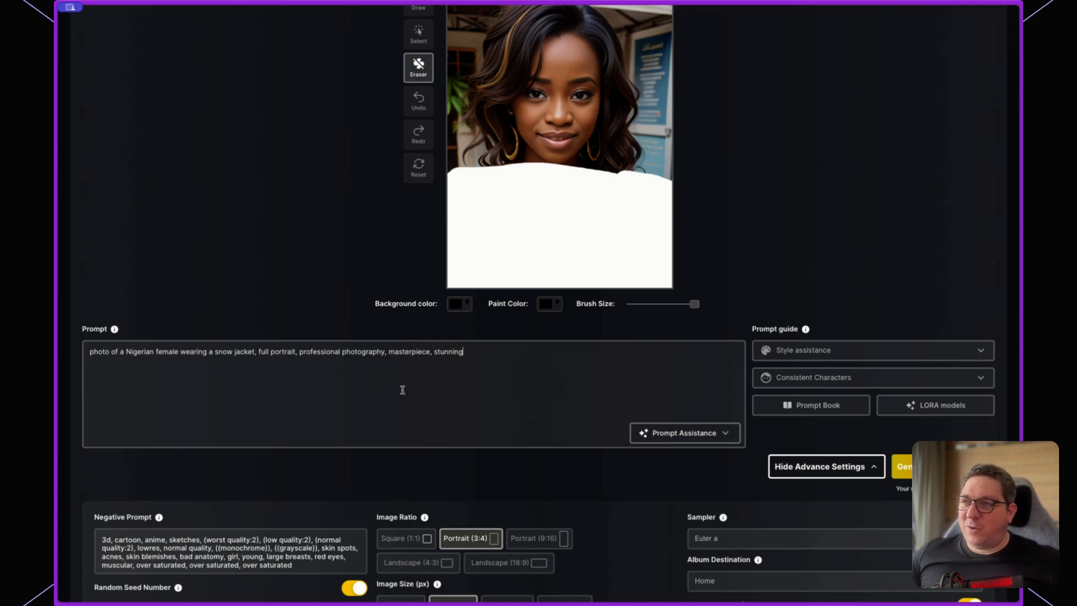
Step: Use 30 steps, 4 image outputs and the DPM++ 2M Karras sampler
scroll("down", 3)
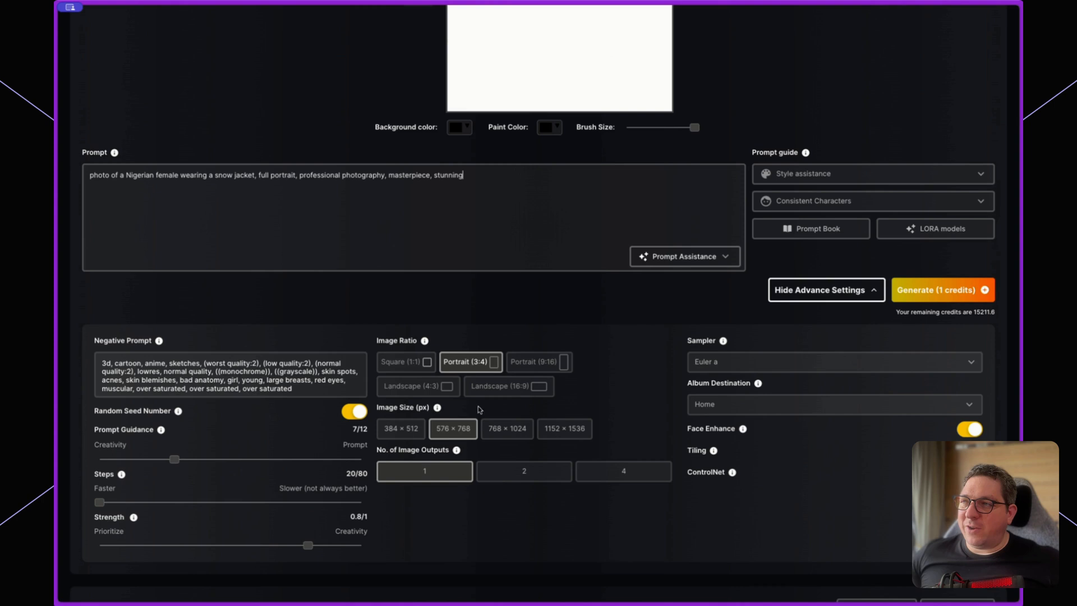
scroll("down", 3)
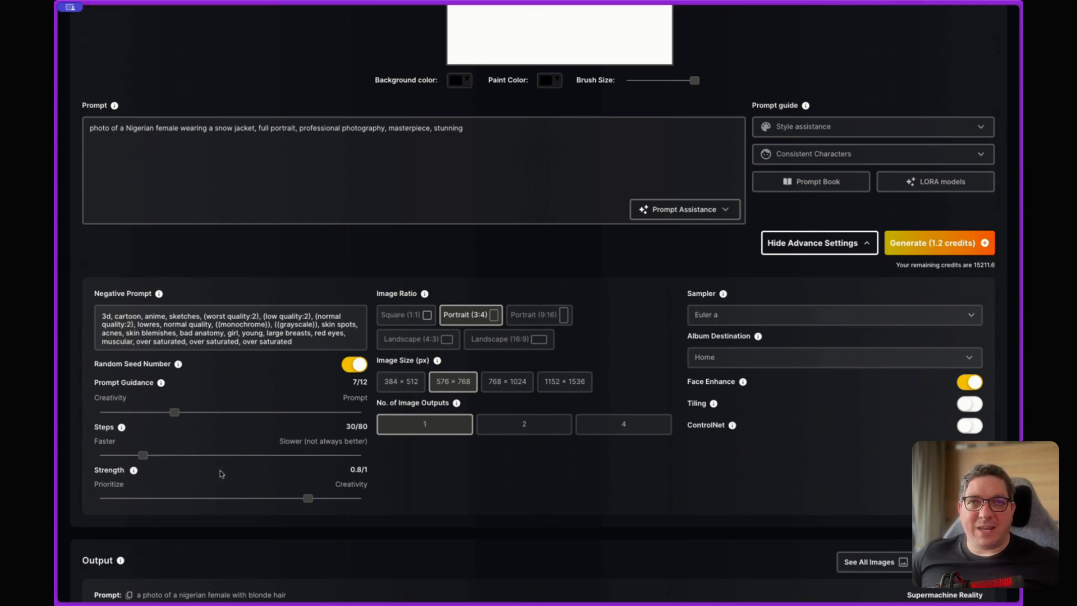
mouse_move(147, 468)
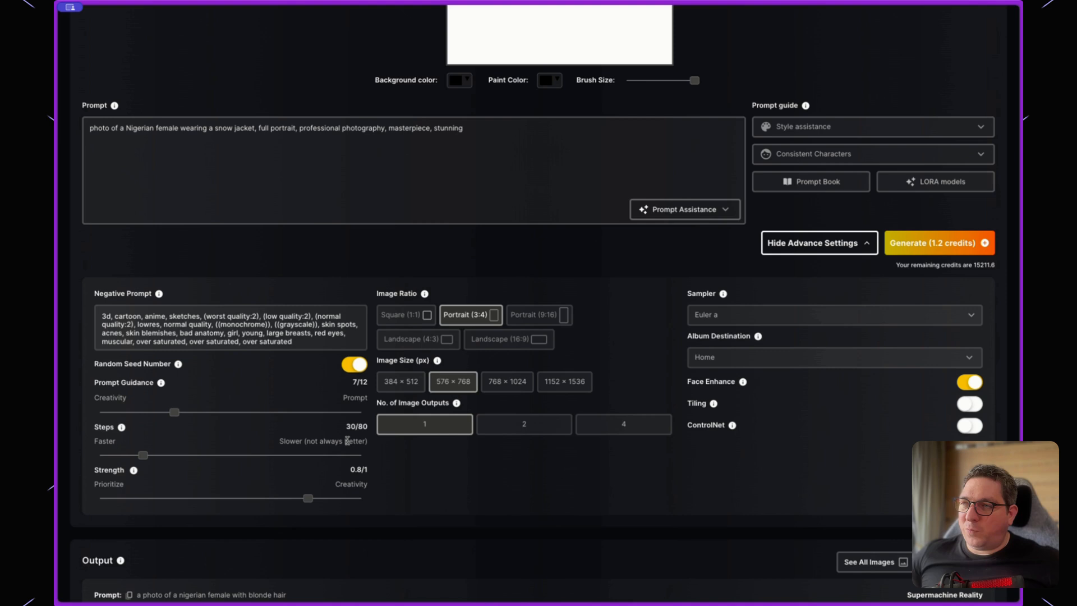
left_click(623, 424)
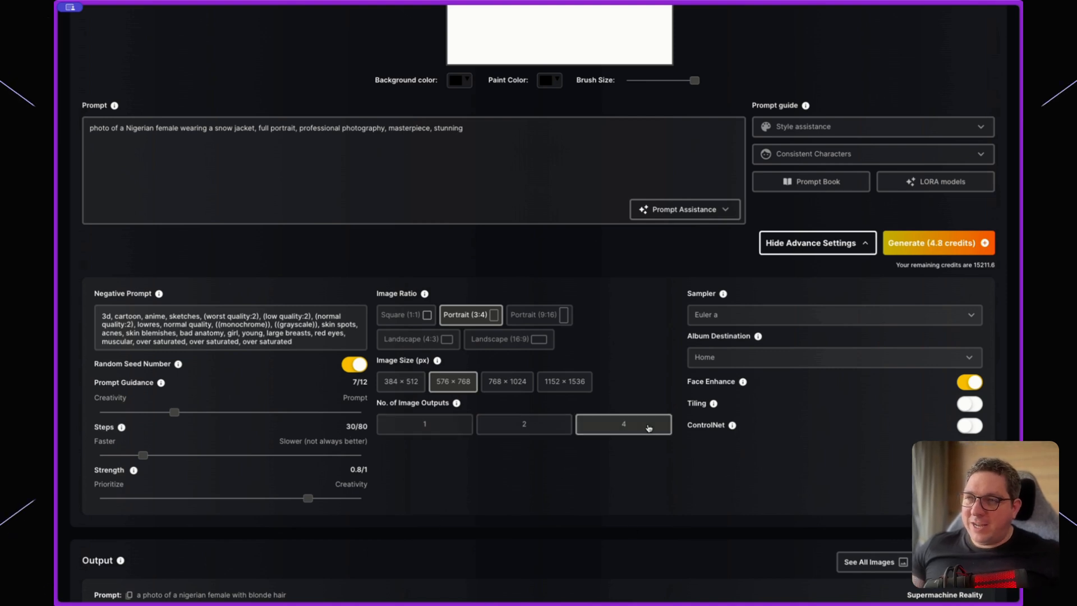
left_click(832, 315)
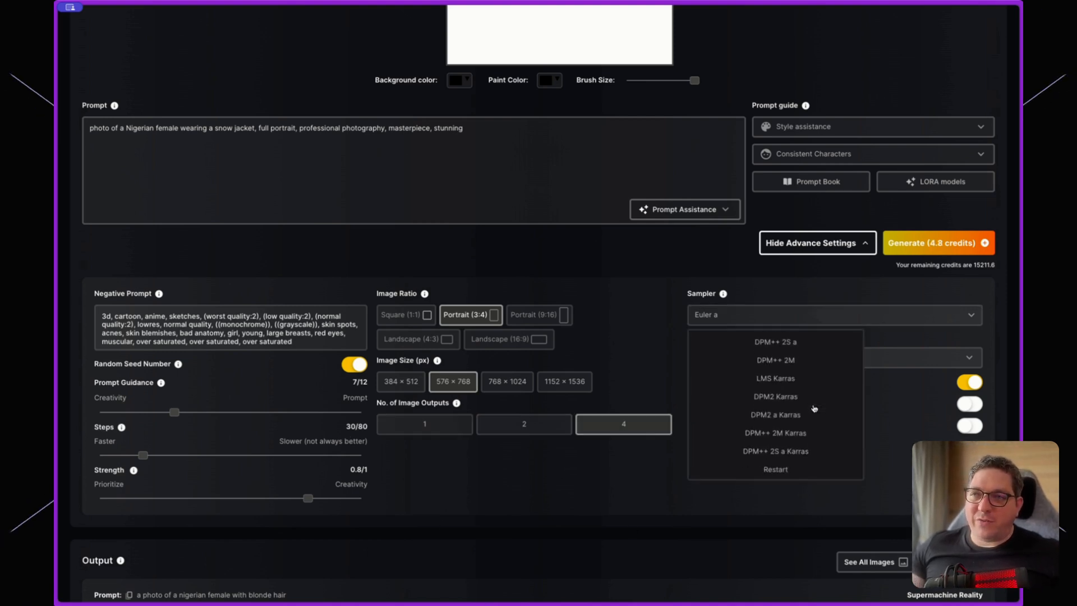
left_click(774, 433)
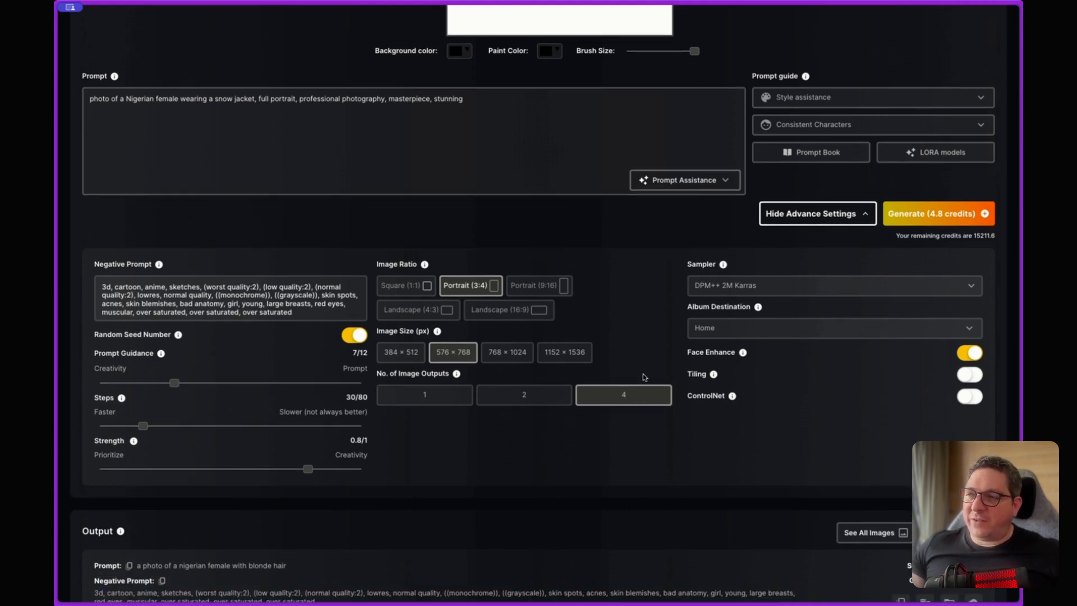
scroll("up", 3)
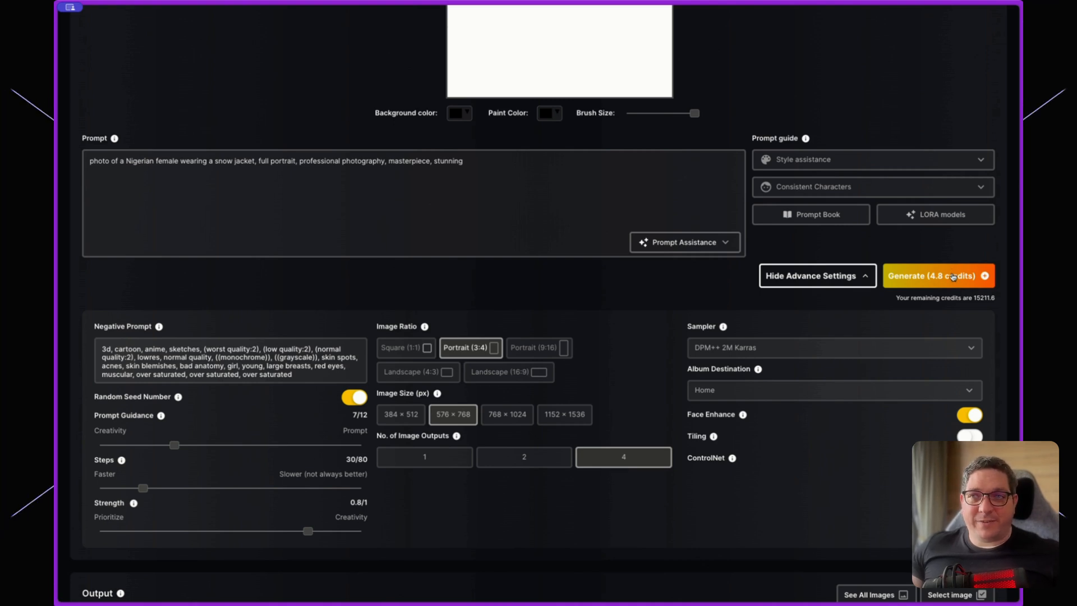
Step: Generate four snow-jacket portraits for 4.8 credits
left_click(929, 276)
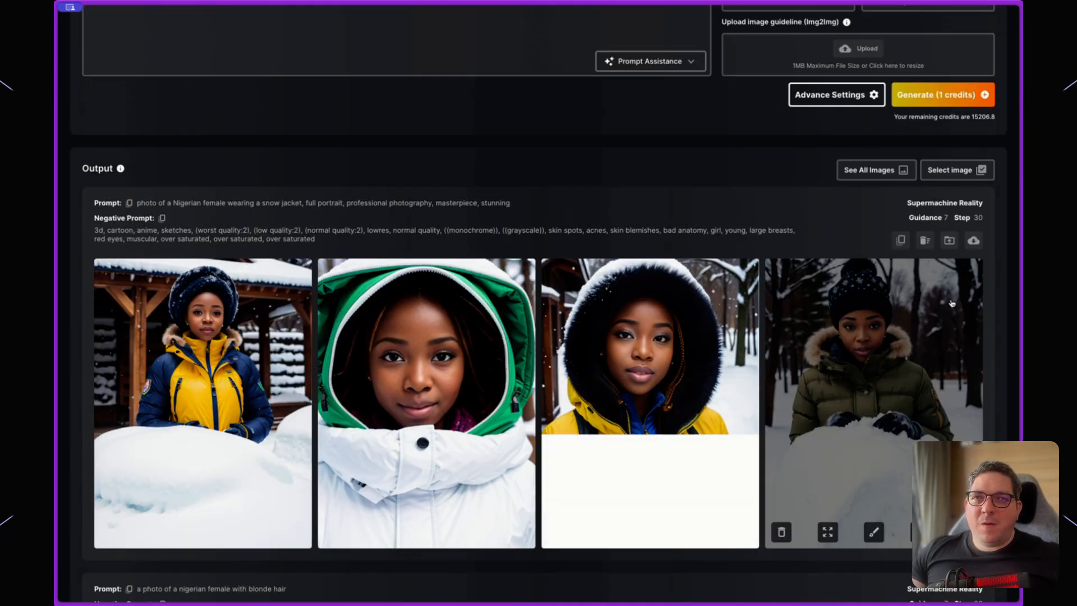
mouse_move(603, 155)
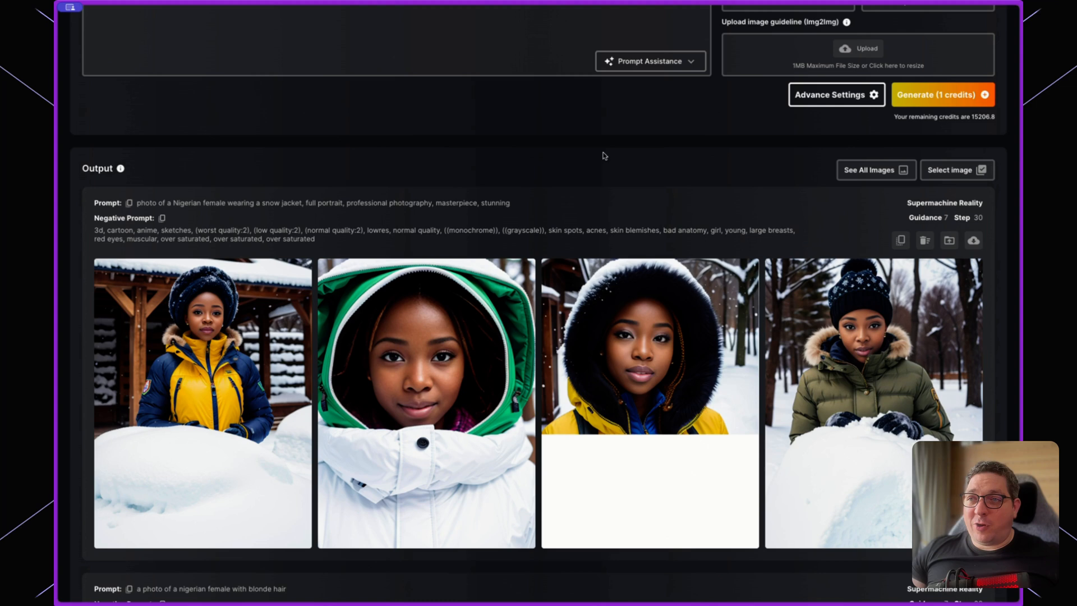
mouse_move(626, 190)
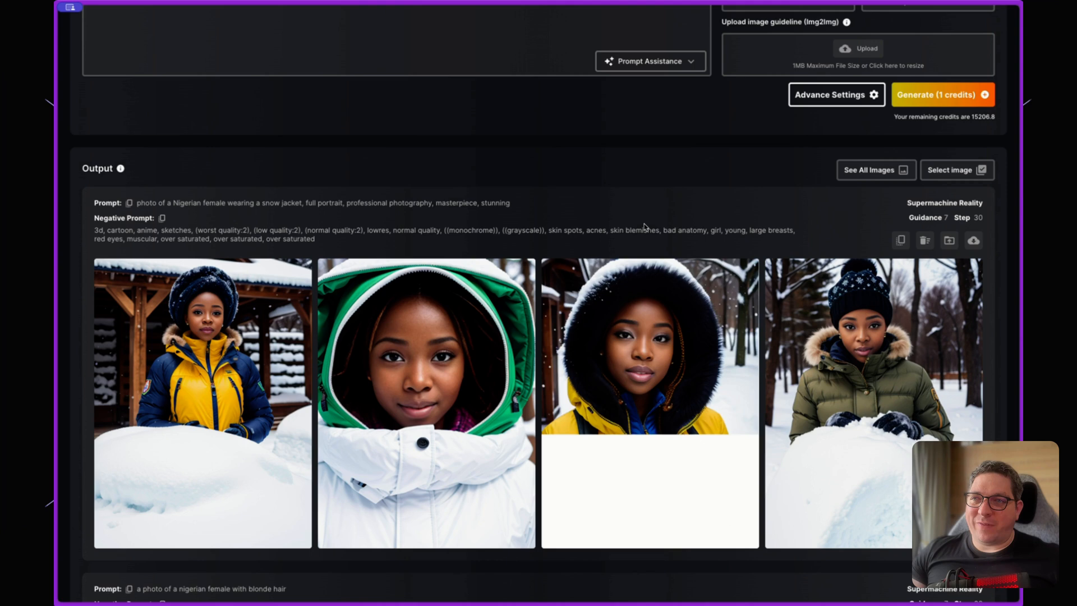
mouse_move(649, 443)
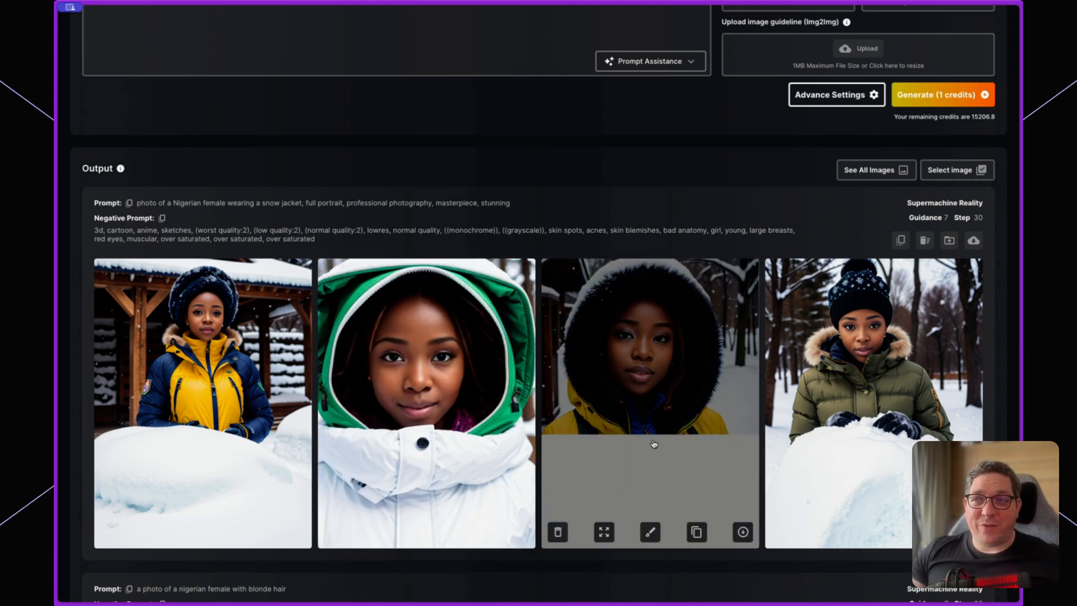
mouse_move(421, 186)
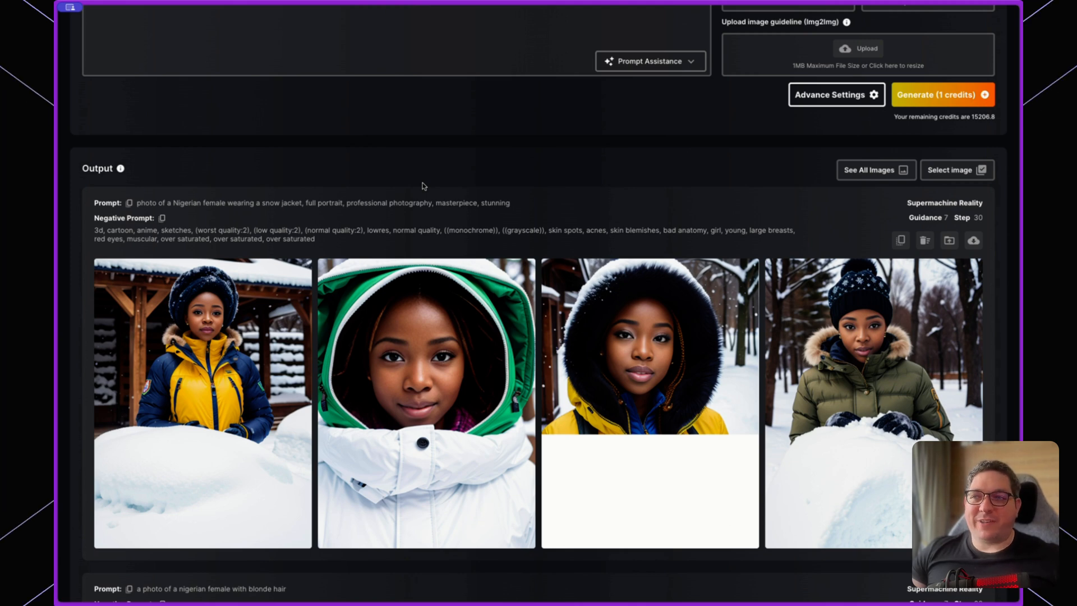
mouse_move(543, 183)
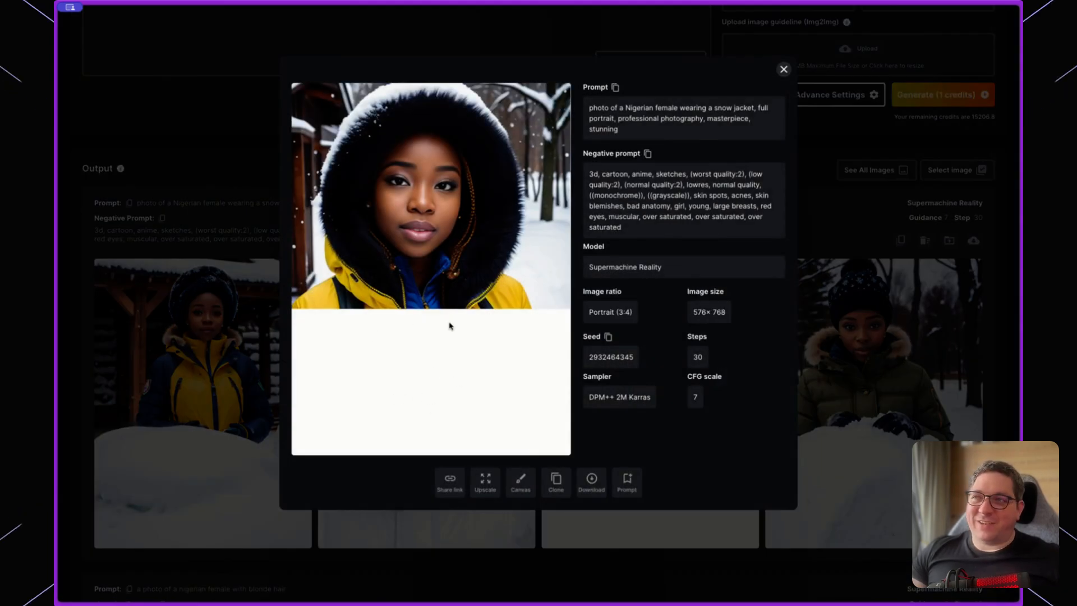
mouse_move(440, 370)
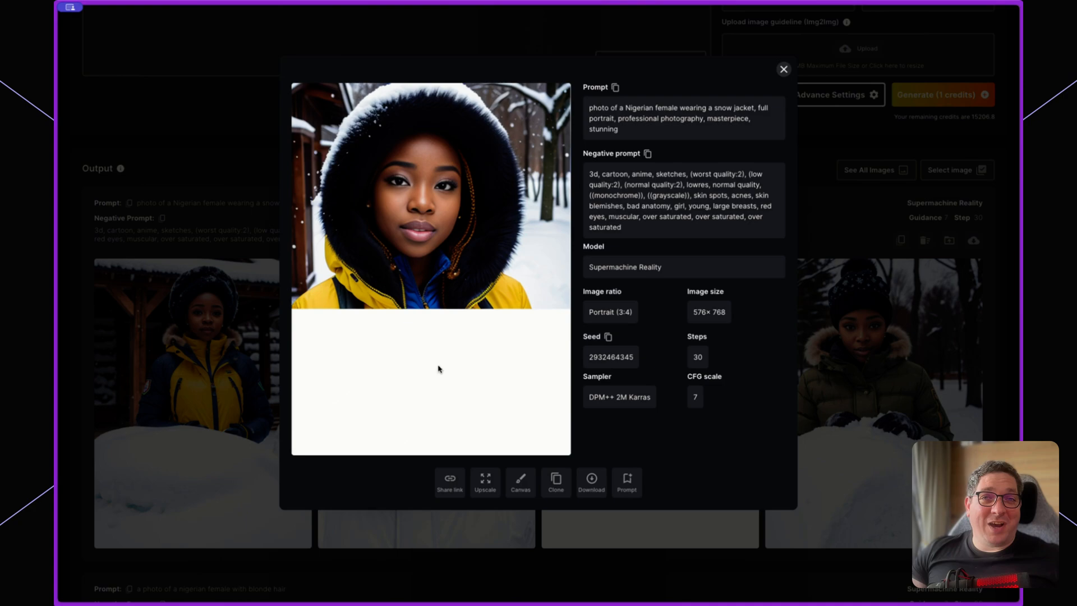
mouse_move(833, 478)
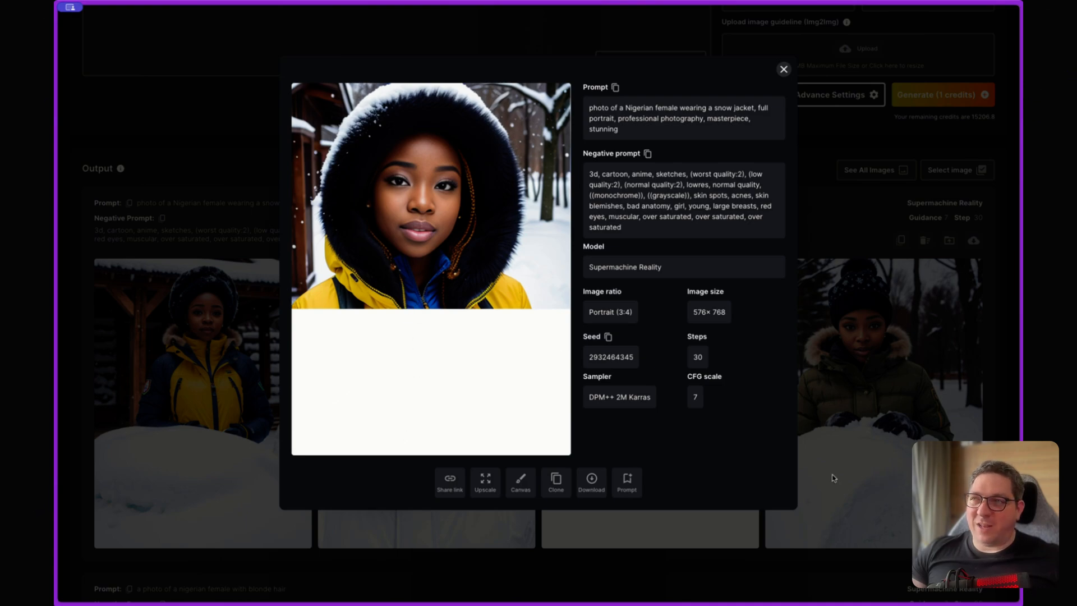
Step: View the knit-hat, green-hood and yellow-jacket portraits enlarged with their generation details
left_click(783, 69)
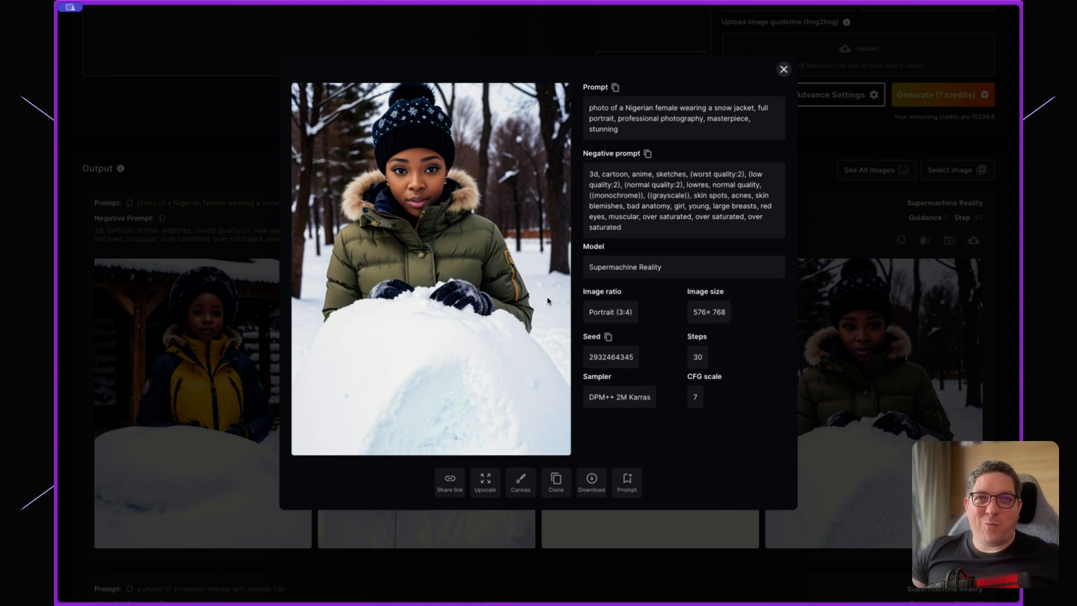
left_click(783, 68)
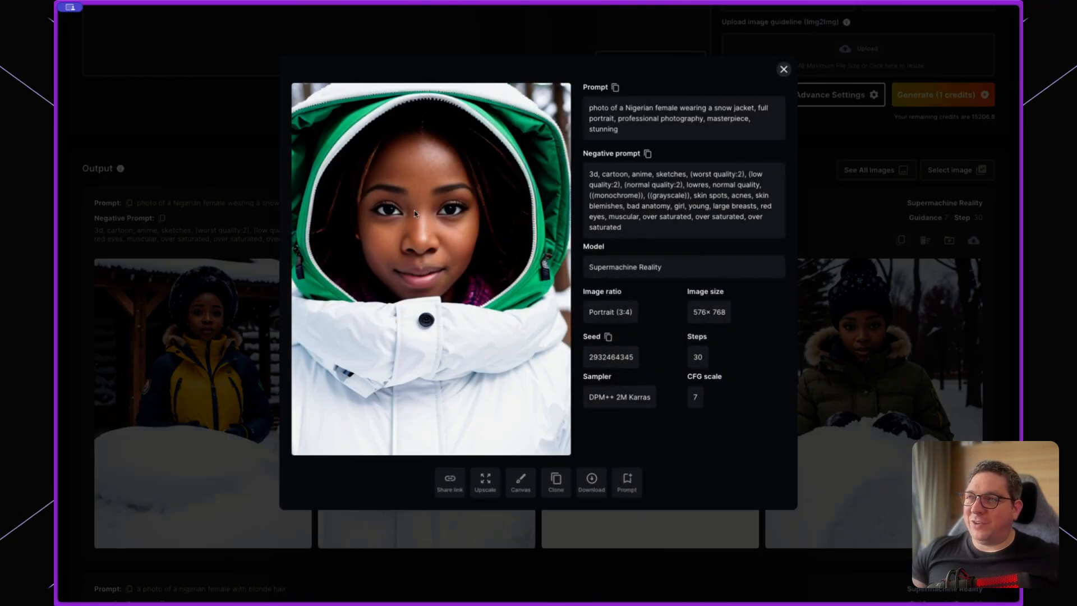
mouse_move(790, 207)
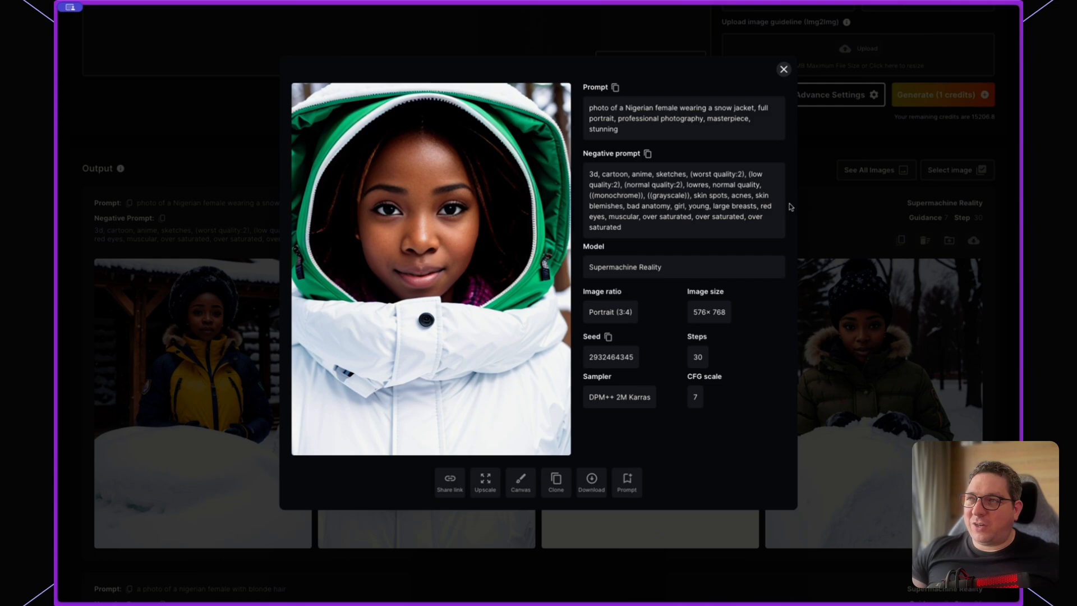
left_click(783, 69)
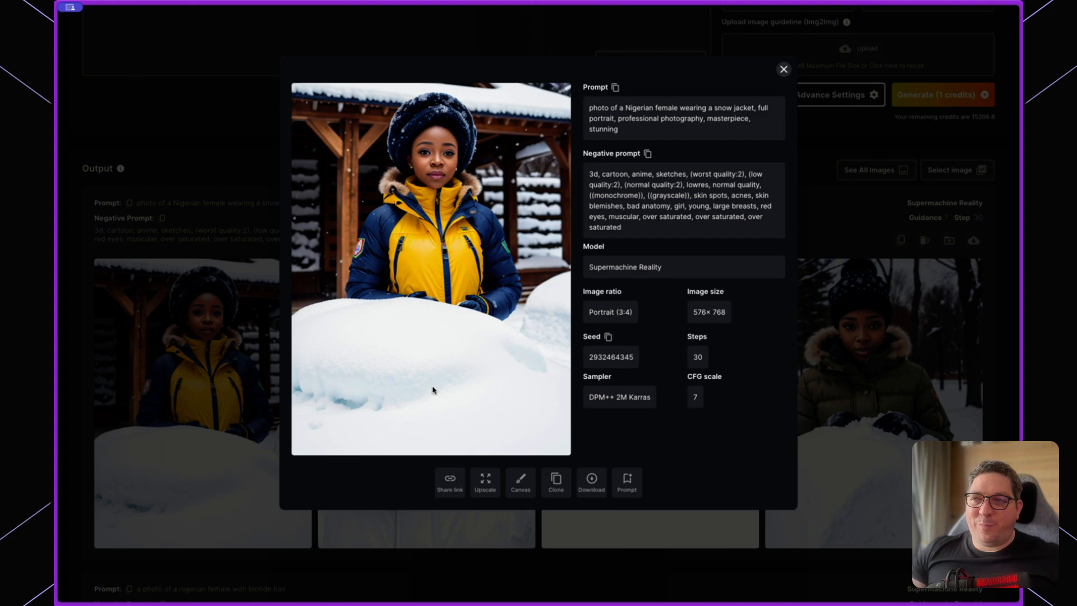
mouse_move(419, 395)
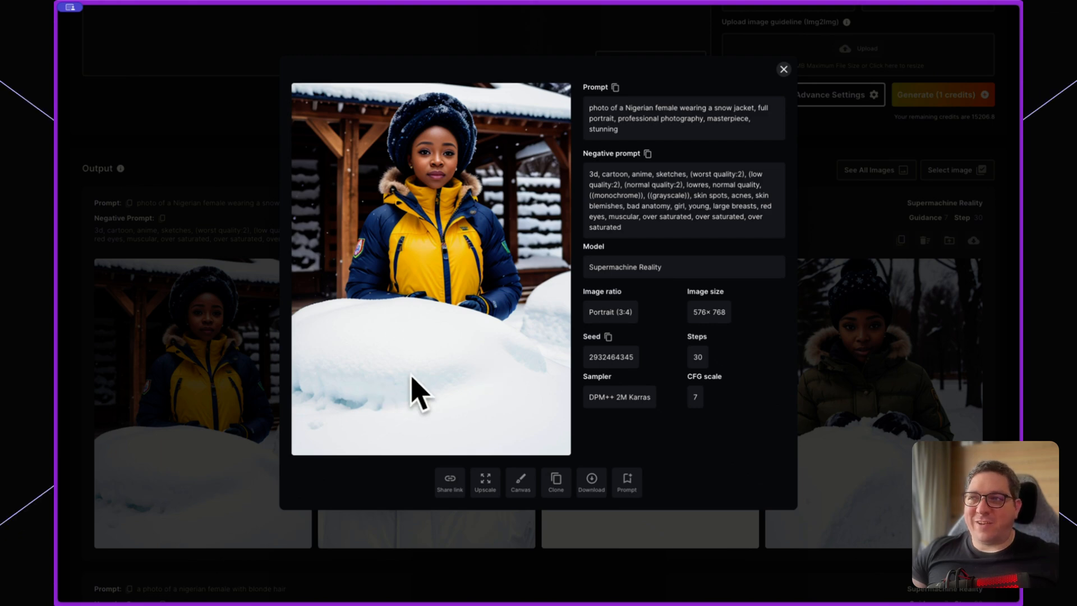
mouse_move(861, 451)
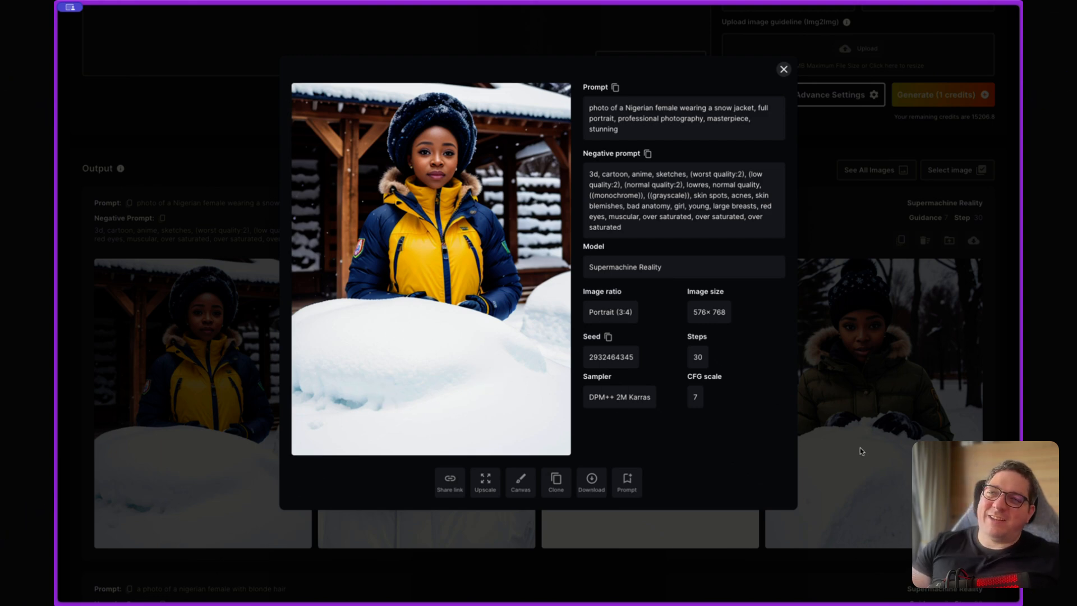